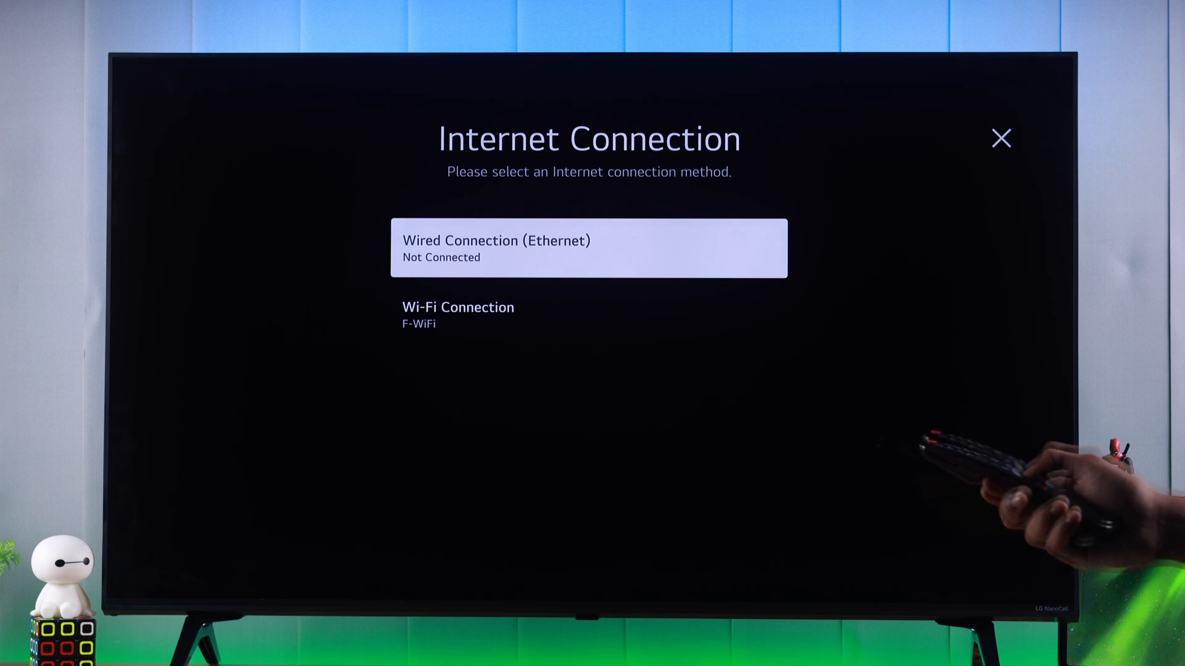
- Select Wired Connection (Ethernet) as the TV's internet connection method
{"action": "left_click", "coordinate": [588, 248]}
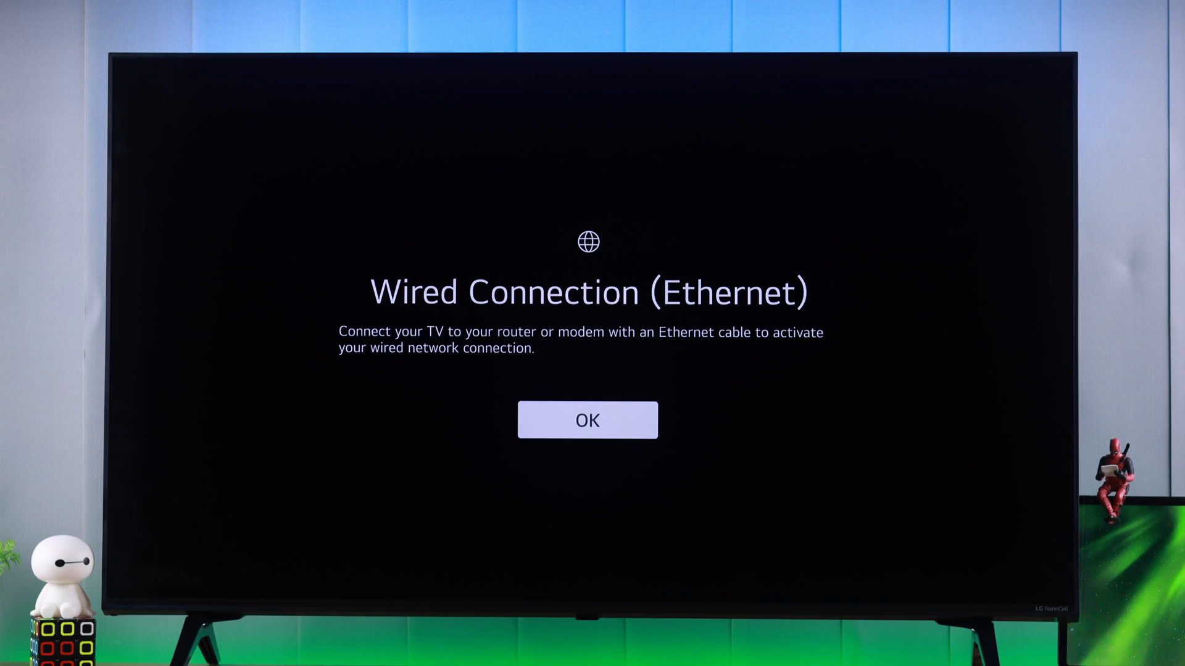
{"action": "left_click", "coordinate": [586, 420]}
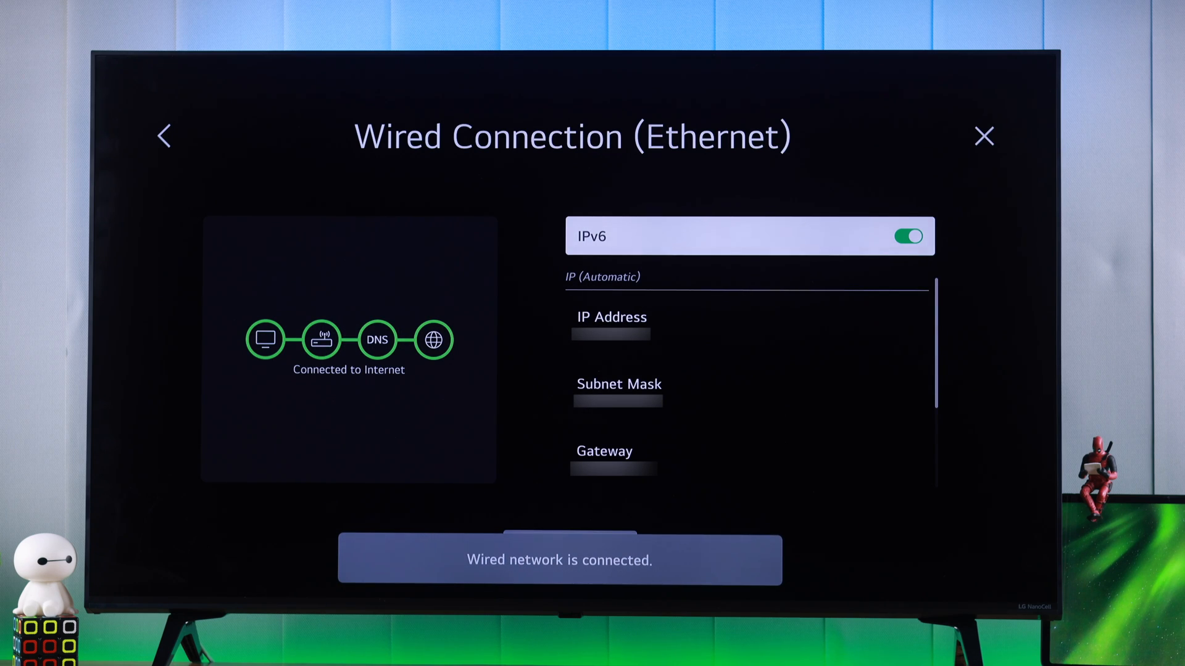
- Close the Wired Connection (Ethernet) screen showing Connected to Internet to reach Home
{"action": "left_click", "coordinate": [983, 135]}
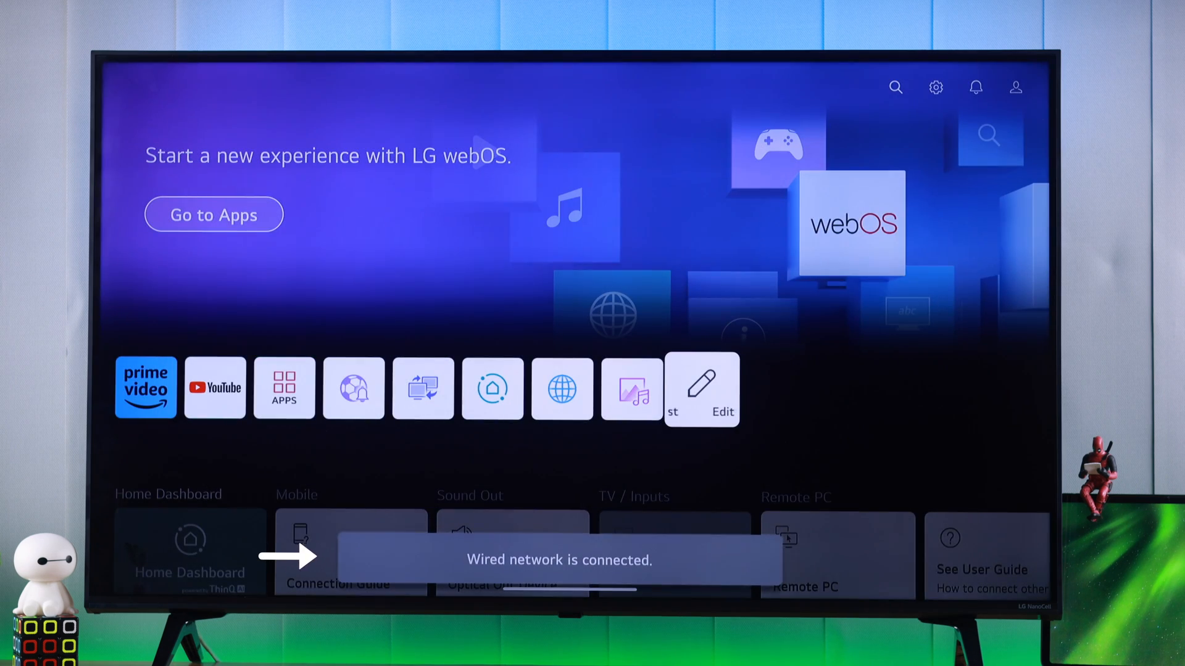